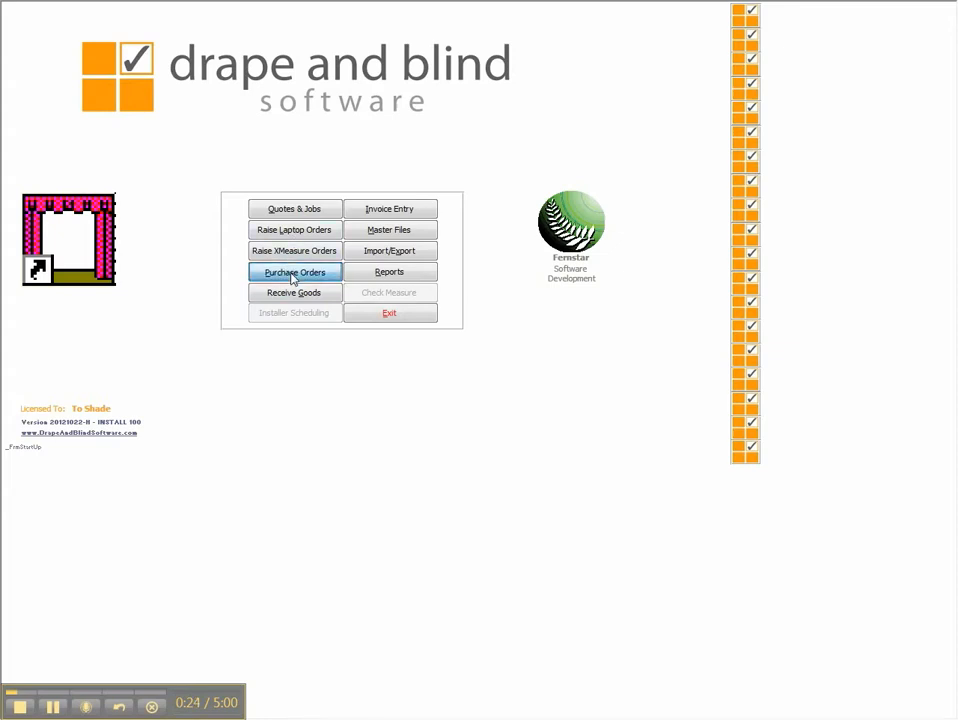
# Go to the Purchase Orders area from the main menu.
pyautogui.click(292, 272)
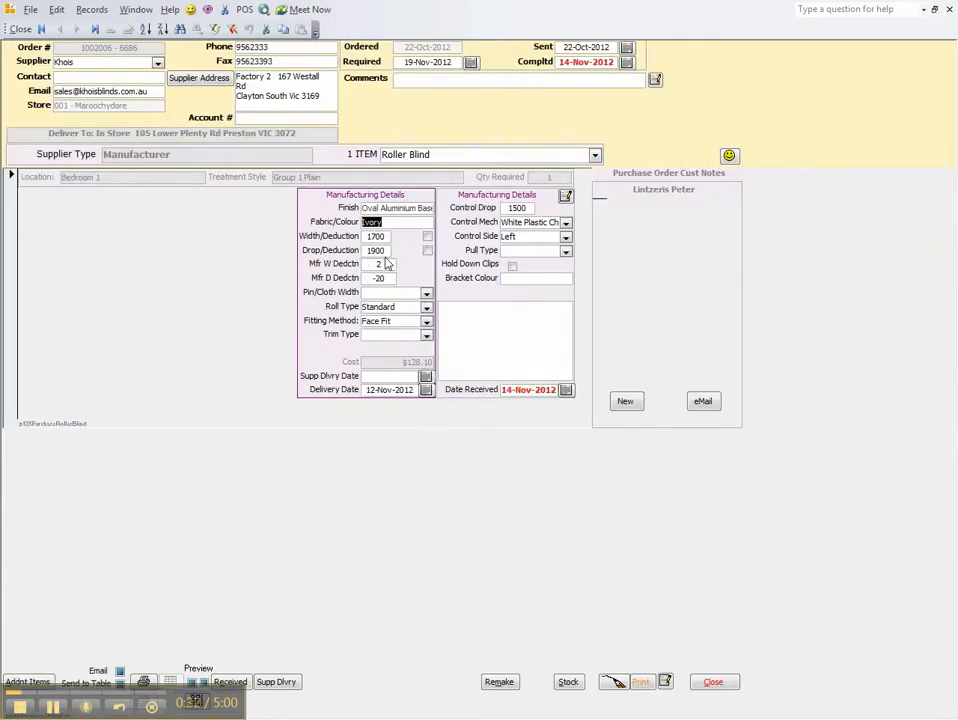
pyautogui.moveTo(240, 588)
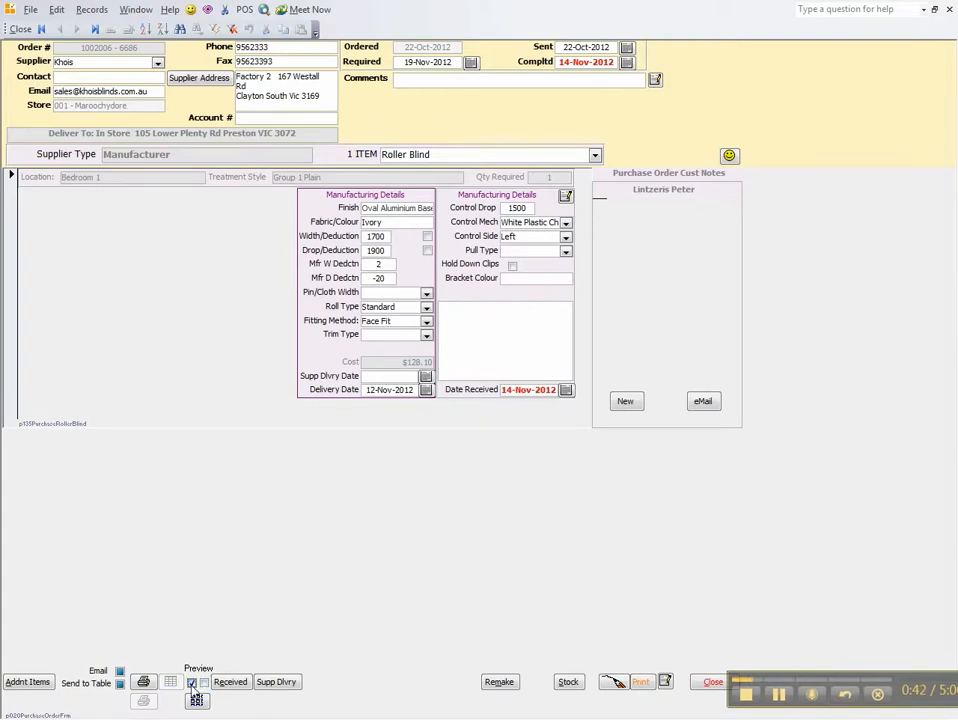
pyautogui.moveTo(196, 684)
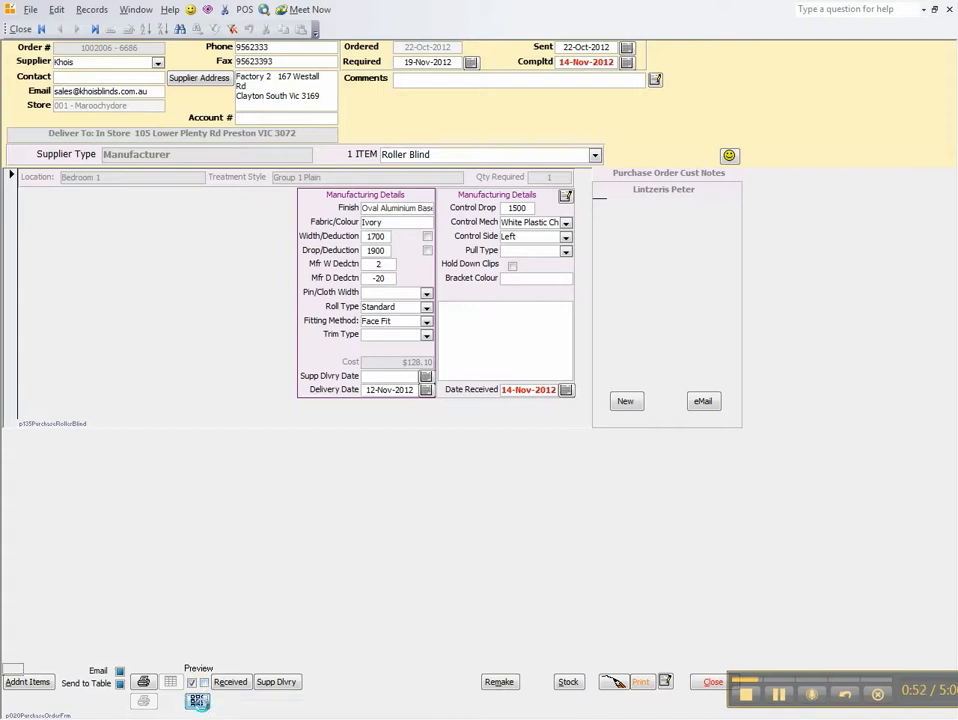
# Preview the roller blind item label at the ordered size 1700X1900, no deductions.
pyautogui.click(640, 680)
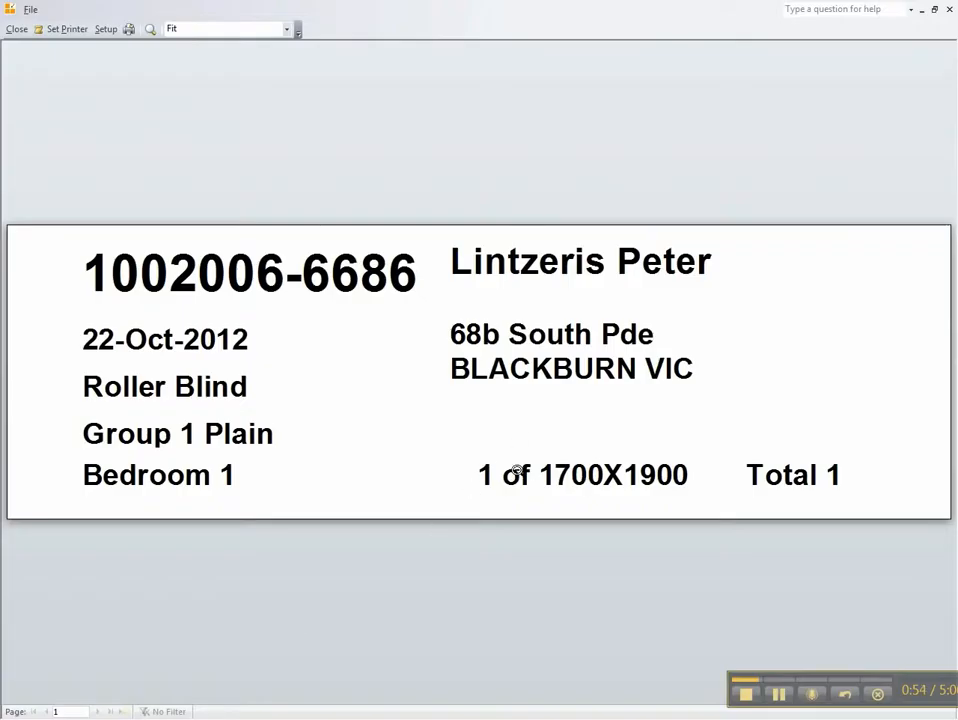
# Close that preview and preview the MAKE label with deducted size 1698X1920.
pyautogui.click(16, 28)
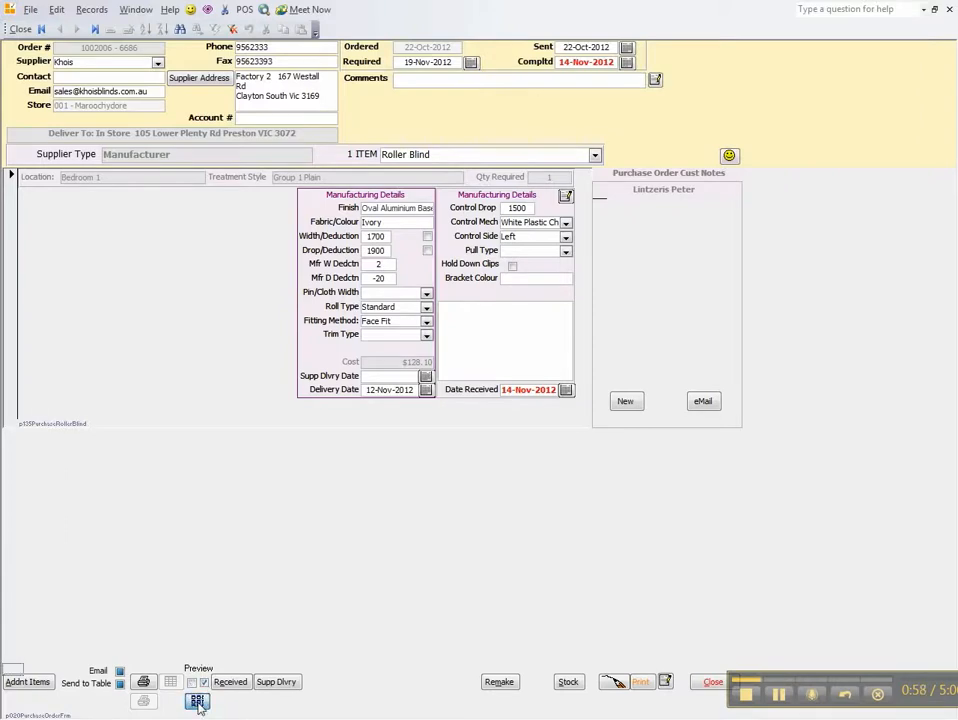
pyautogui.click(196, 700)
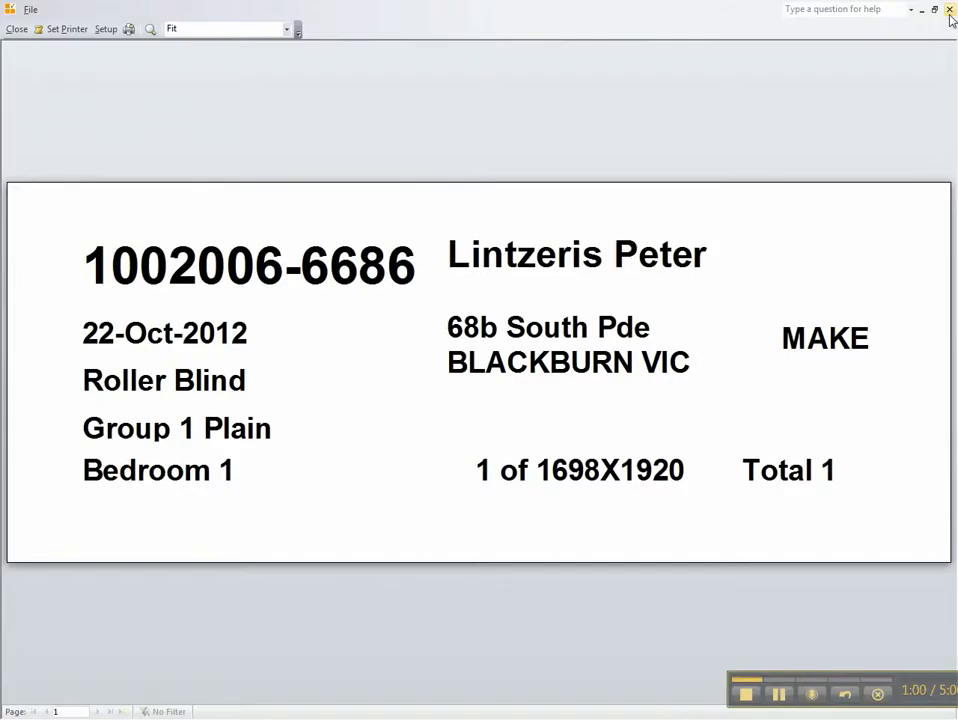